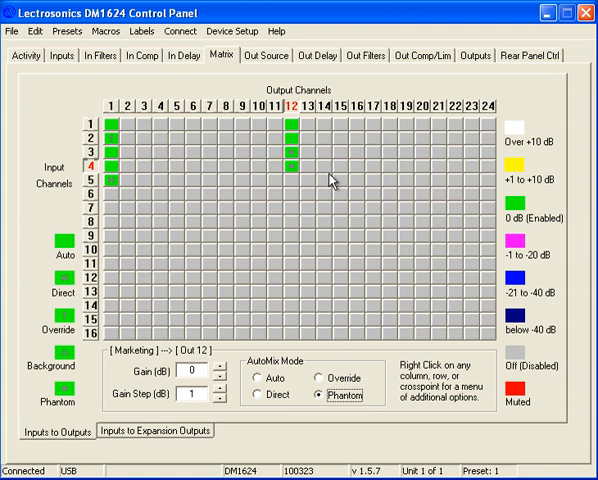
pyautogui.moveTo(344, 200)
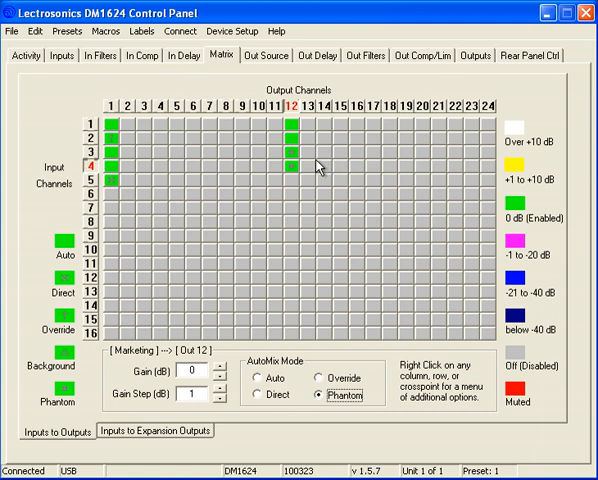
pyautogui.moveTo(152, 162)
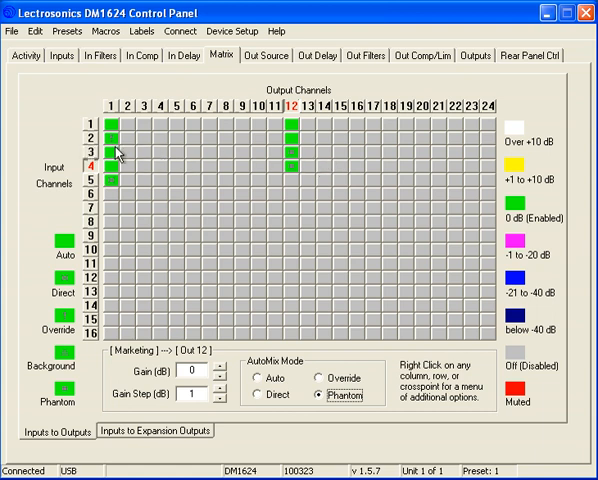
# - Set programmable output 1 to Monitor Input Ch Activity on Ch 1, output channel 12
pyautogui.click(293, 170)
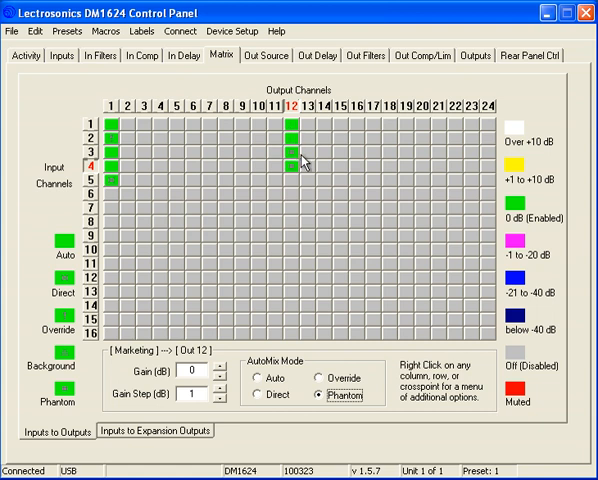
pyautogui.moveTo(290, 187)
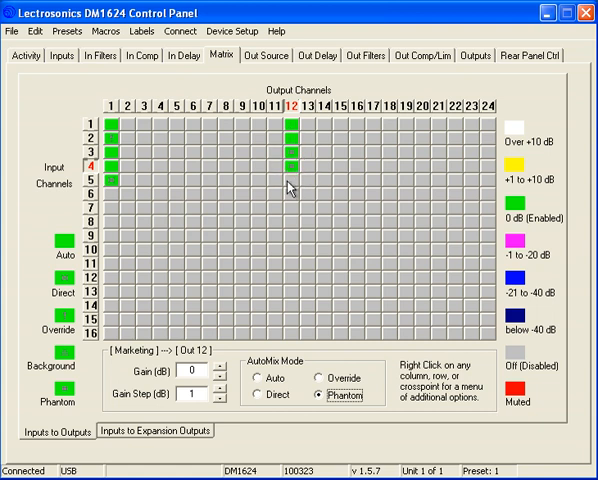
pyautogui.moveTo(293, 189)
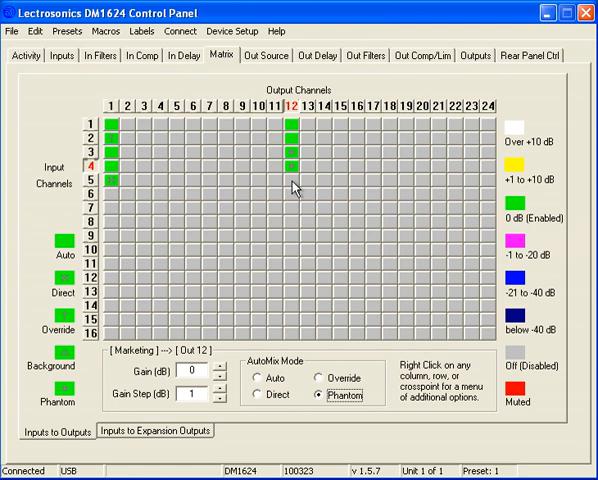
pyautogui.moveTo(365, 253)
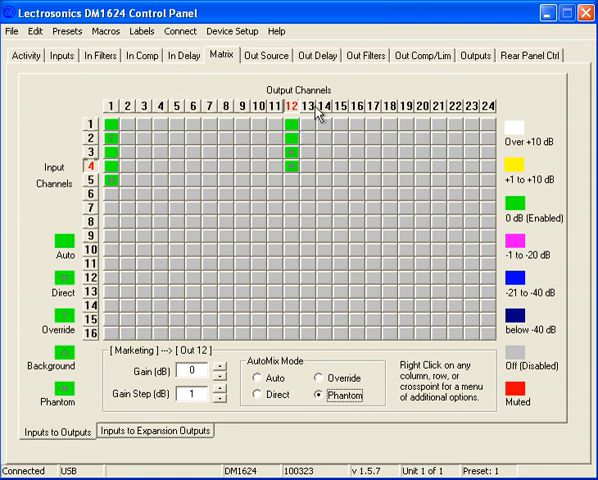
pyautogui.moveTo(531, 61)
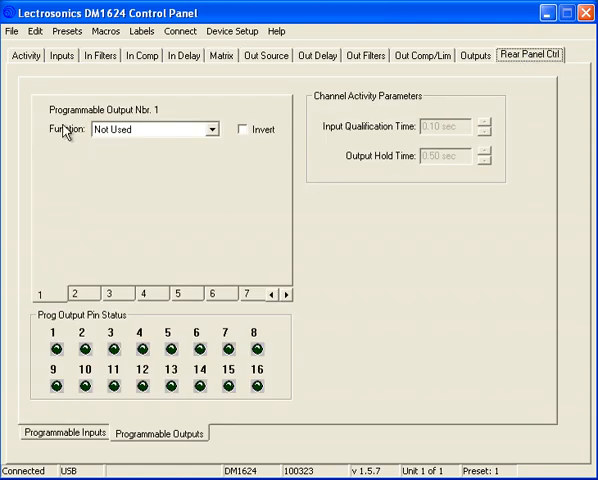
pyautogui.moveTo(167, 124)
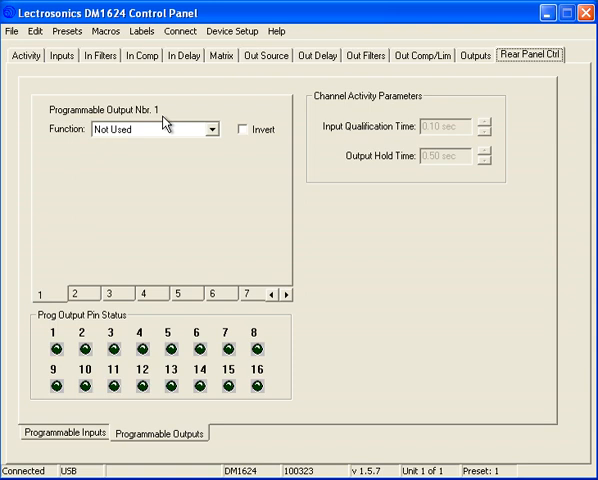
pyautogui.moveTo(213, 142)
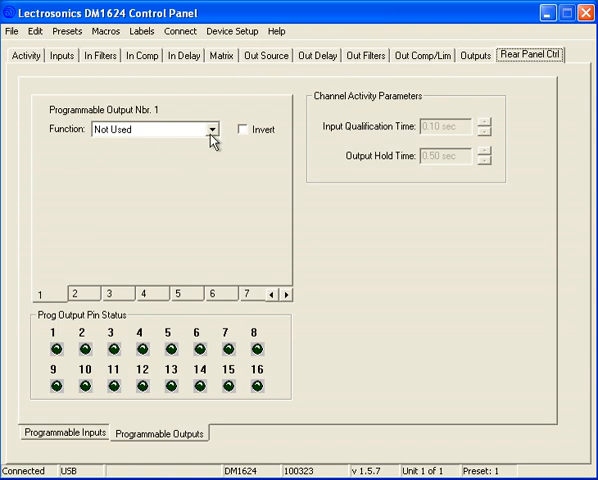
pyautogui.click(214, 129)
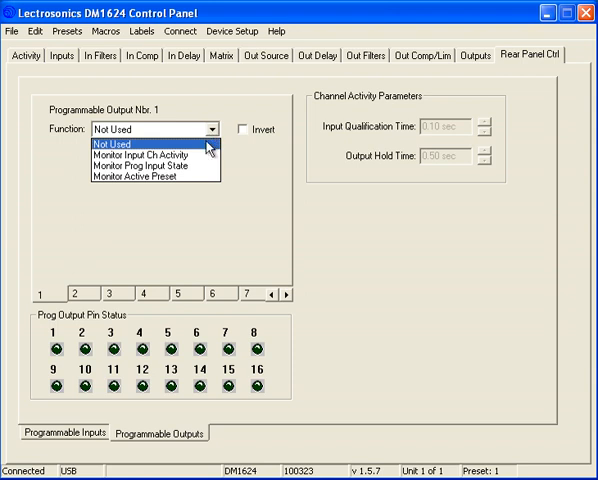
pyautogui.click(130, 158)
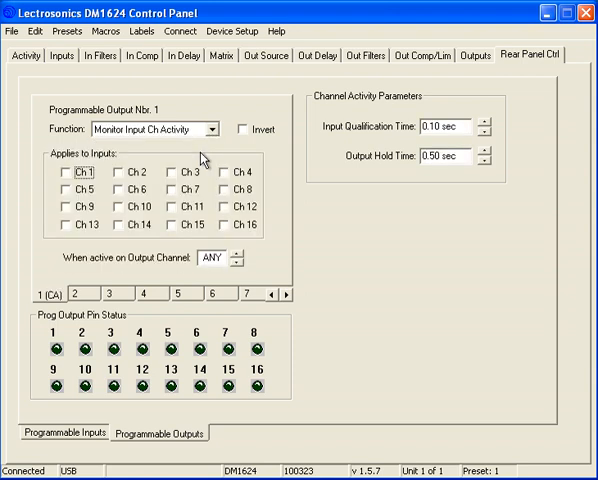
pyautogui.moveTo(88, 197)
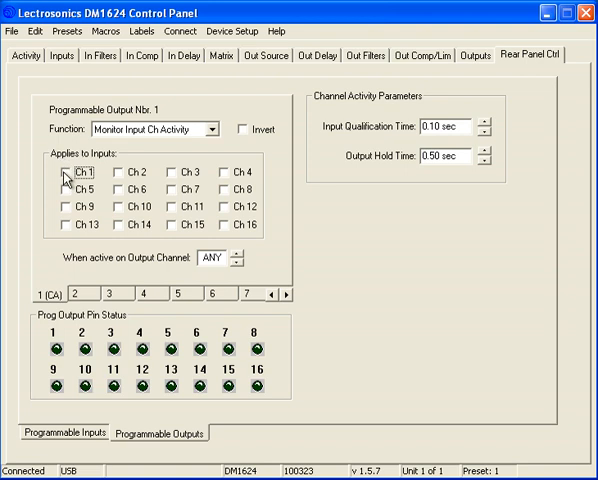
pyautogui.click(60, 176)
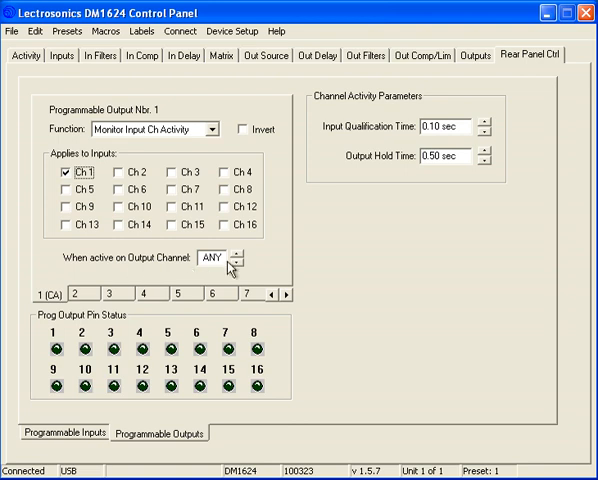
pyautogui.click(250, 254)
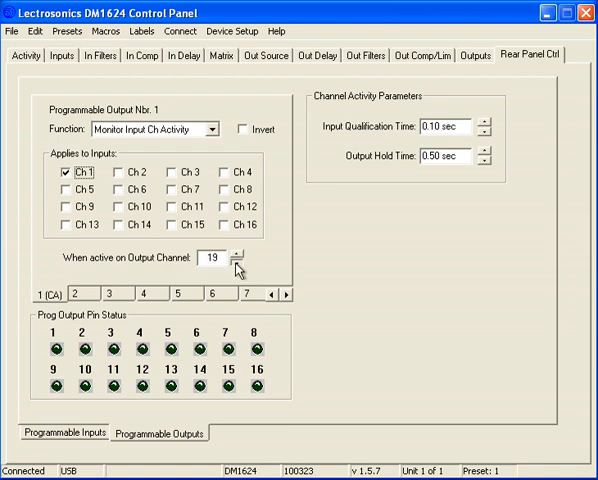
pyautogui.click(240, 264)
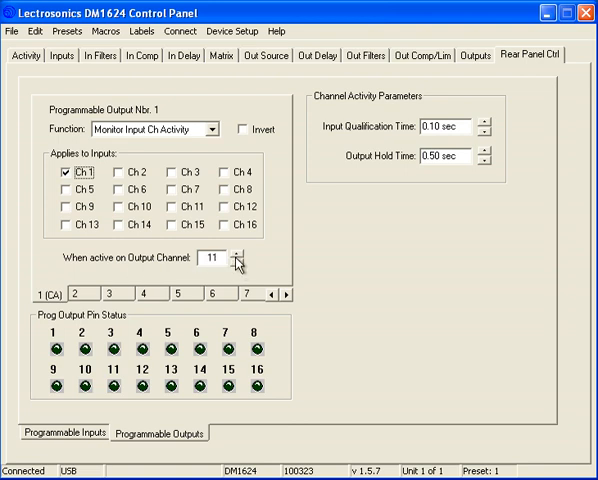
pyautogui.click(251, 258)
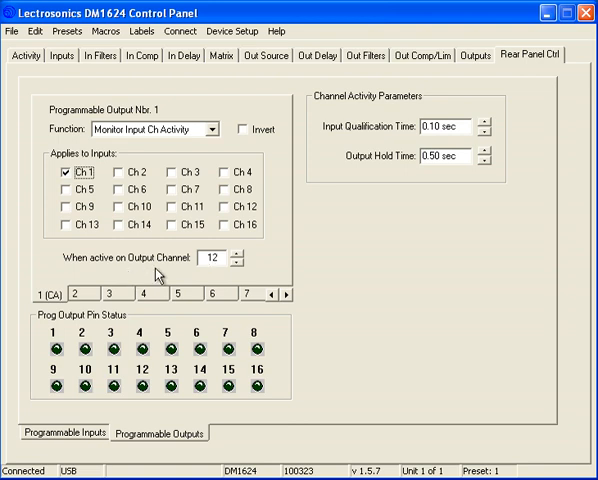
pyautogui.moveTo(183, 425)
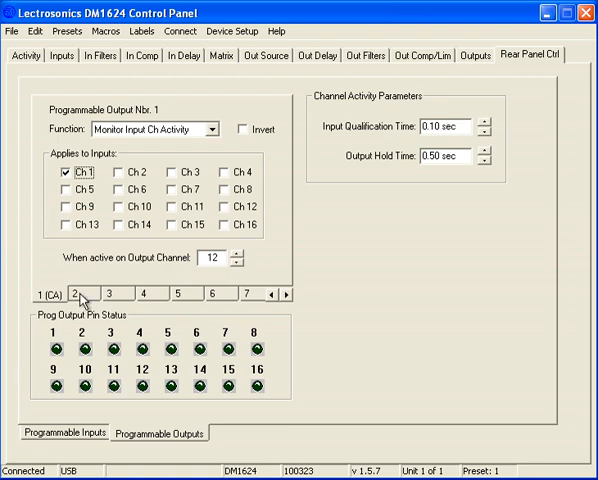
# - Set output 2 to Monitor Input Ch Activity on Ch 2, output channel 12, then show the Matrix
pyautogui.click(75, 296)
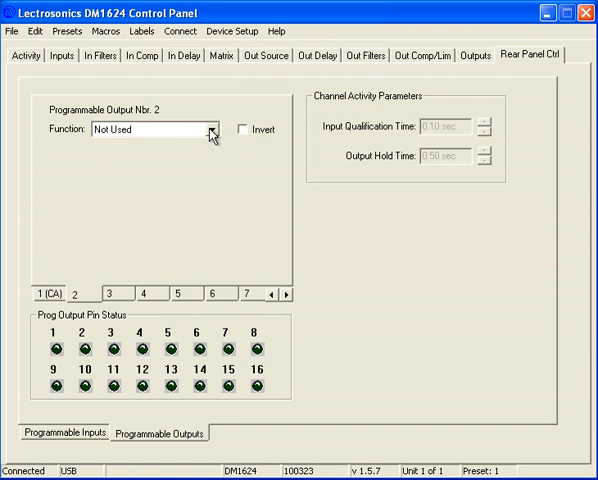
pyautogui.click(212, 131)
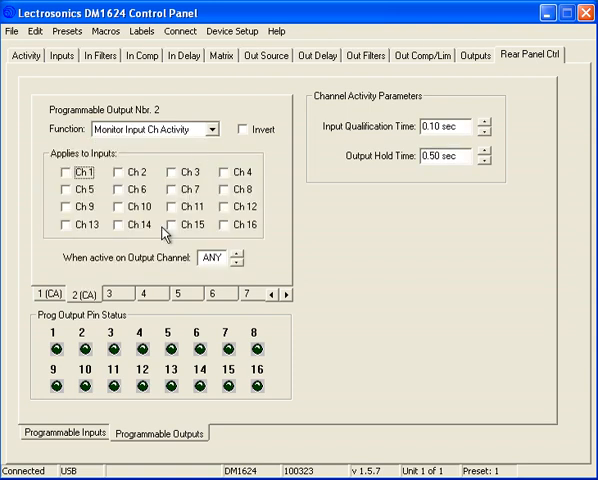
pyautogui.moveTo(120, 177)
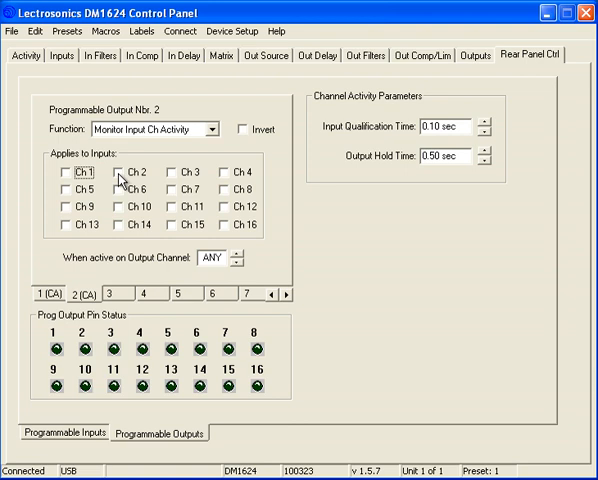
pyautogui.click(126, 175)
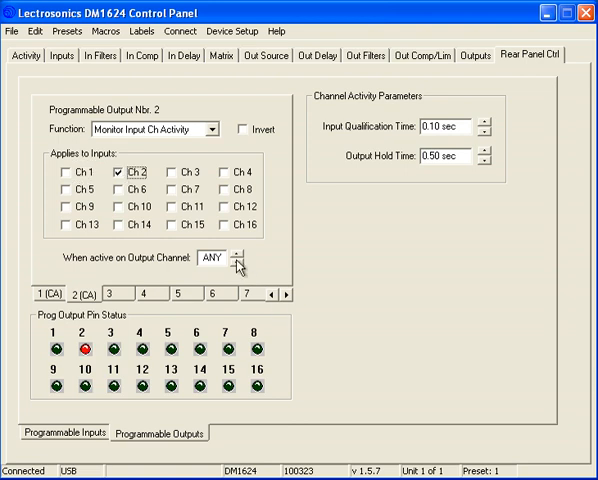
pyautogui.click(241, 257)
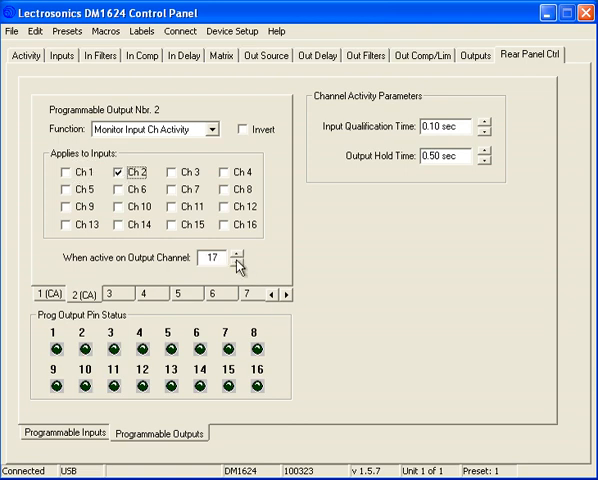
pyautogui.click(229, 262)
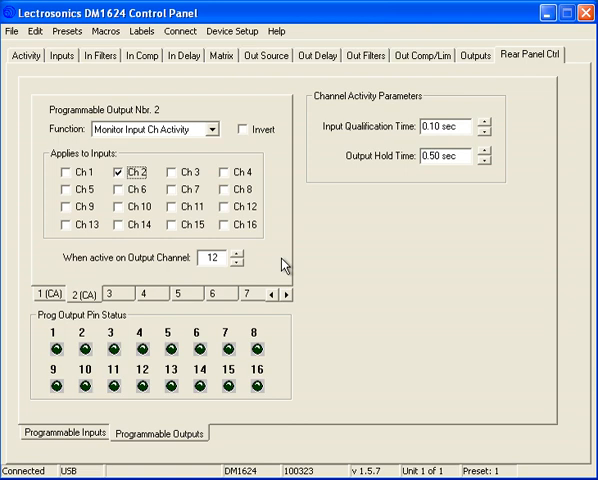
pyautogui.click(216, 55)
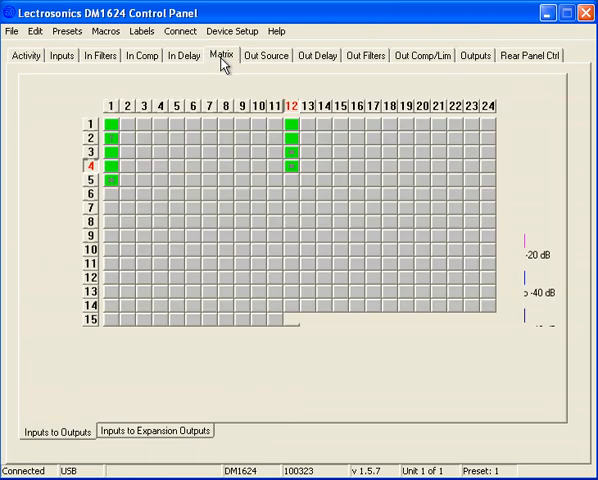